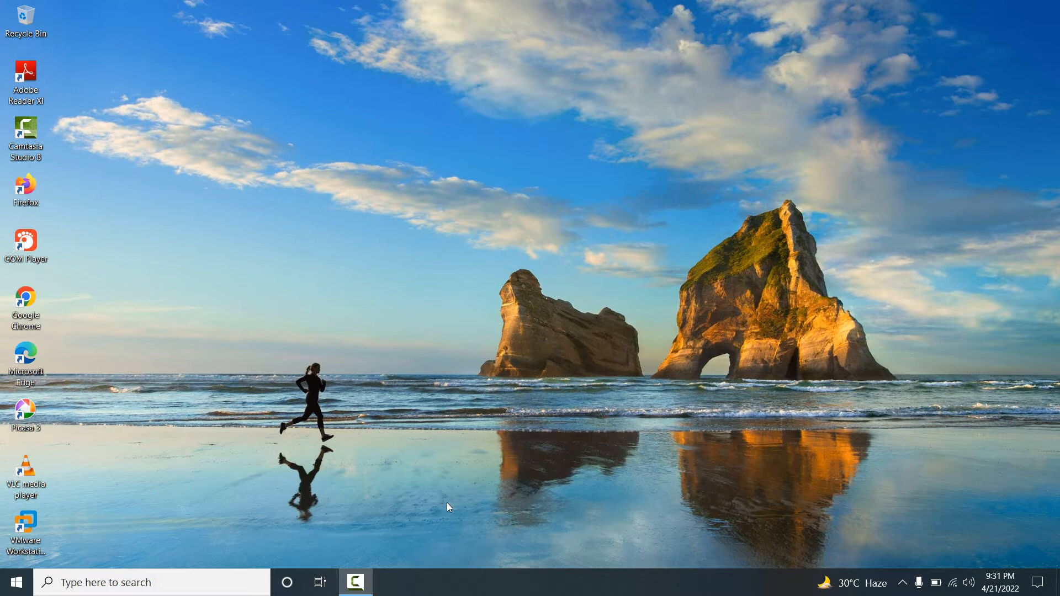
{"action": "mouse_move", "coordinate": [147, 342]}
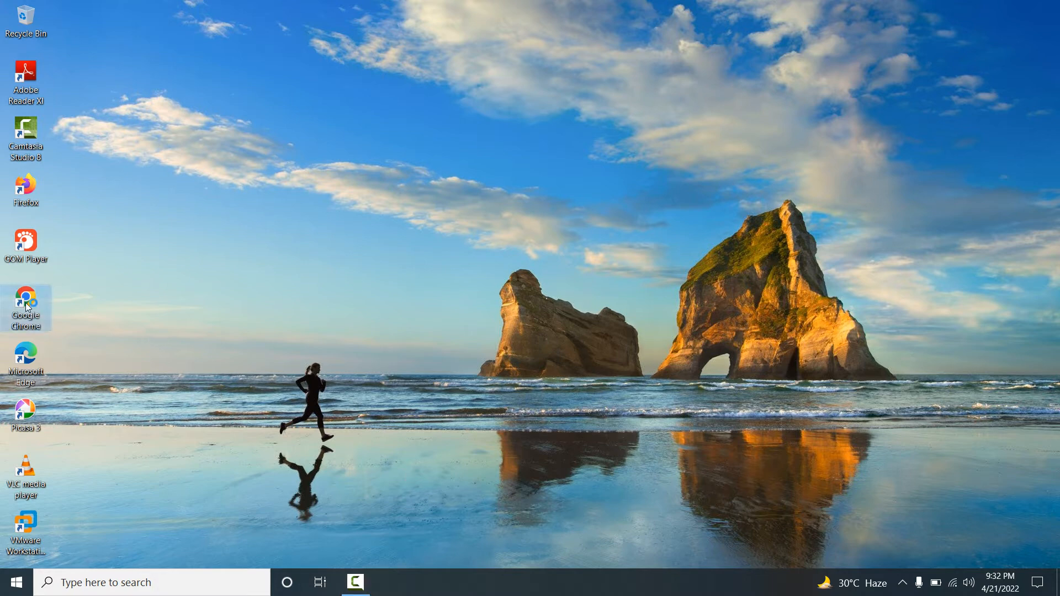
Step: Launch Chrome, go to google.com and search 'download exchange server 2019'
{"action": "double_click", "coordinate": [26, 303]}
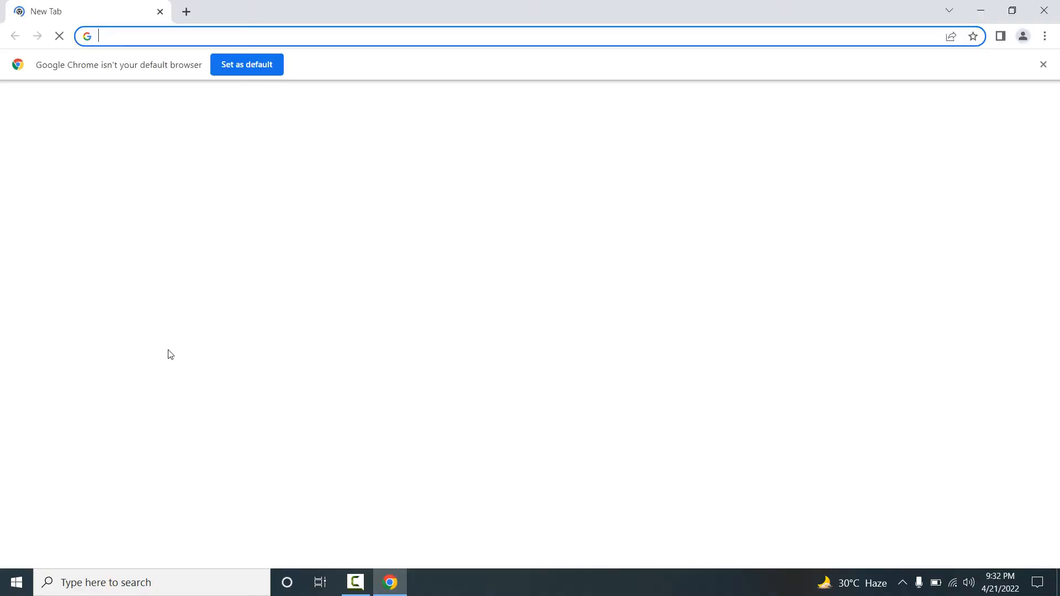
{"action": "type", "text": "google.com"}
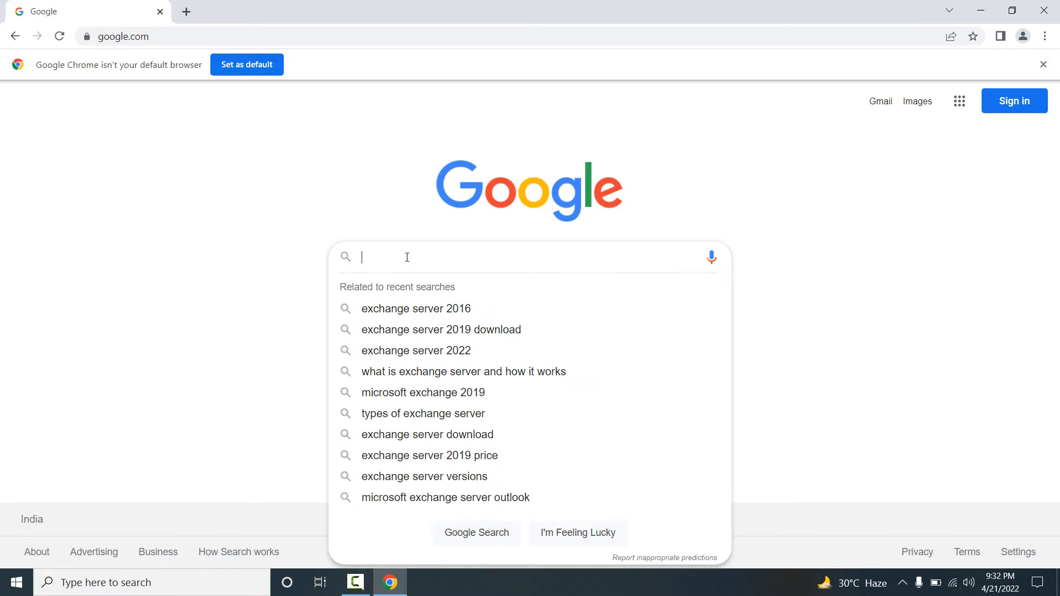
{"action": "type", "text": "download e"}
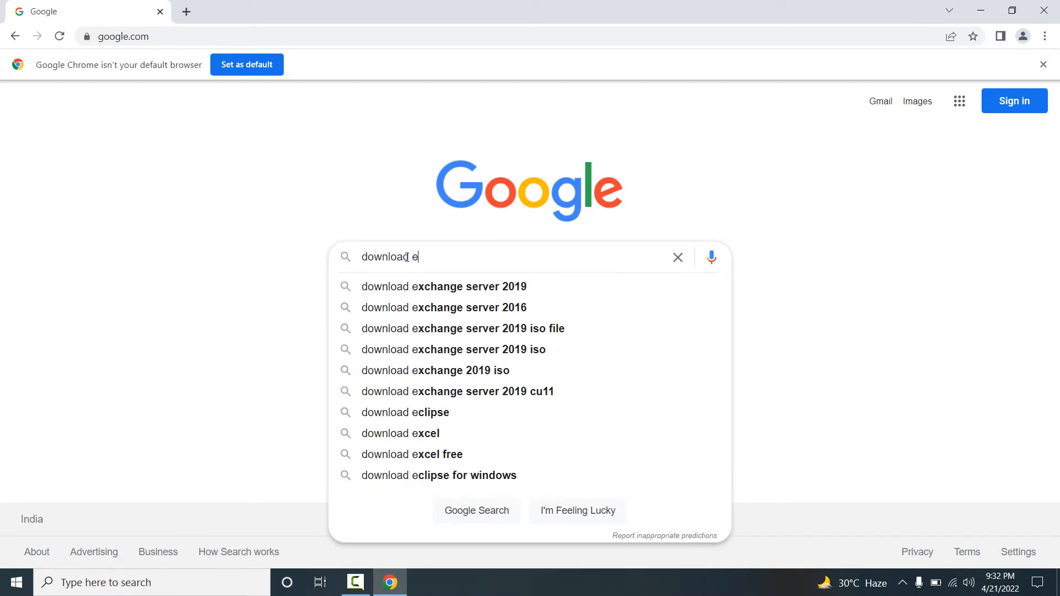
{"action": "type", "text": "xchange server"}
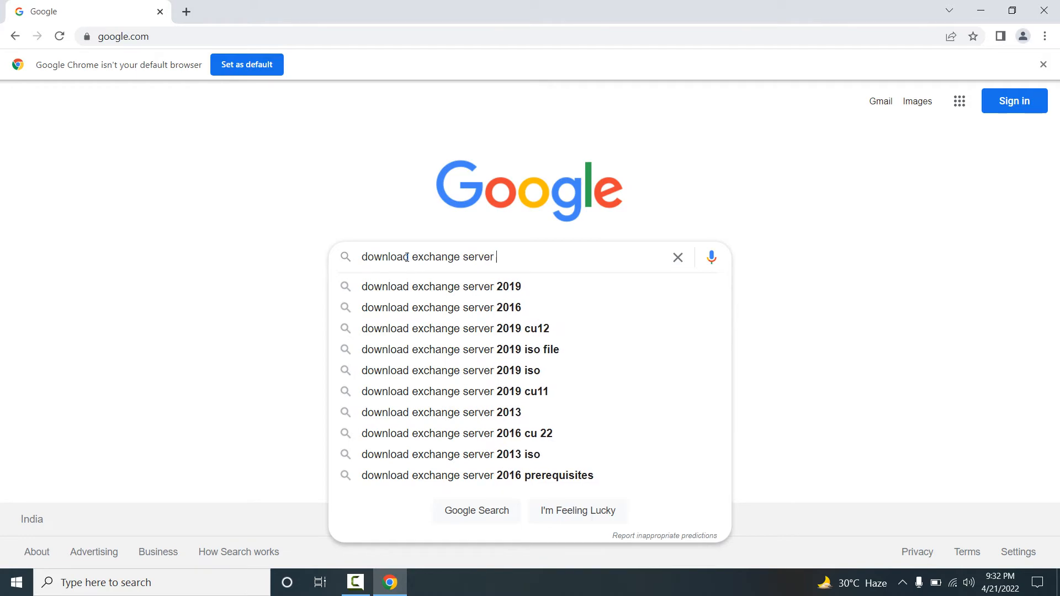
{"action": "type", "text": "2019"}
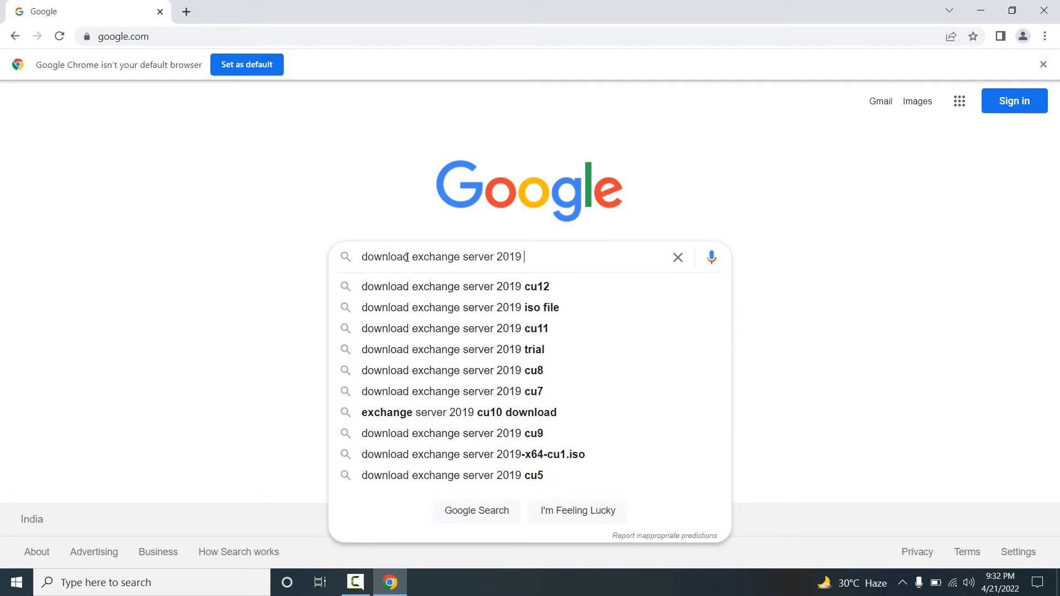
{"action": "left_click", "coordinate": [452, 286]}
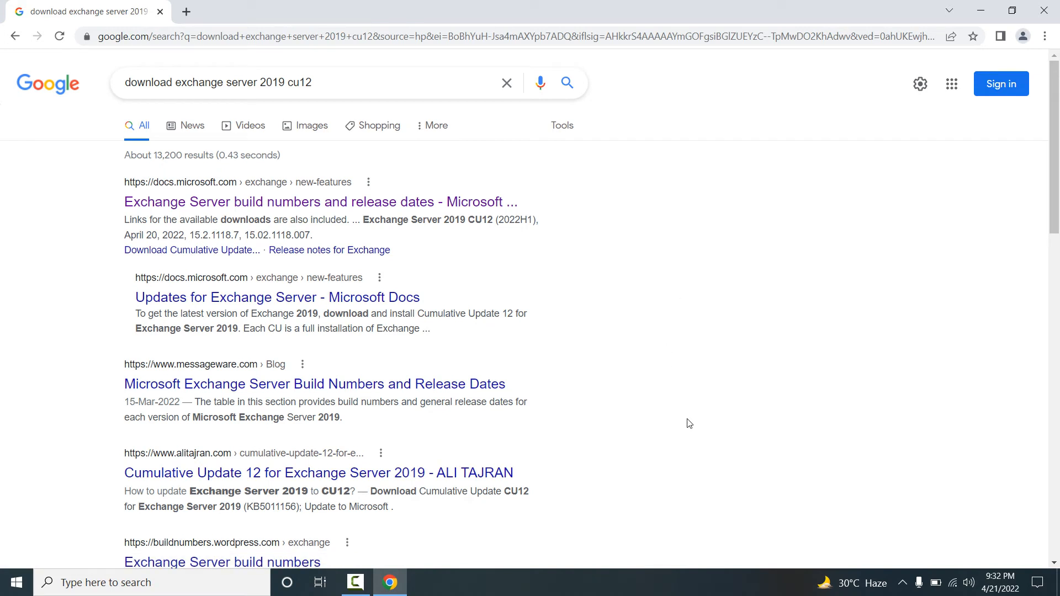
{"action": "mouse_move", "coordinate": [180, 190]}
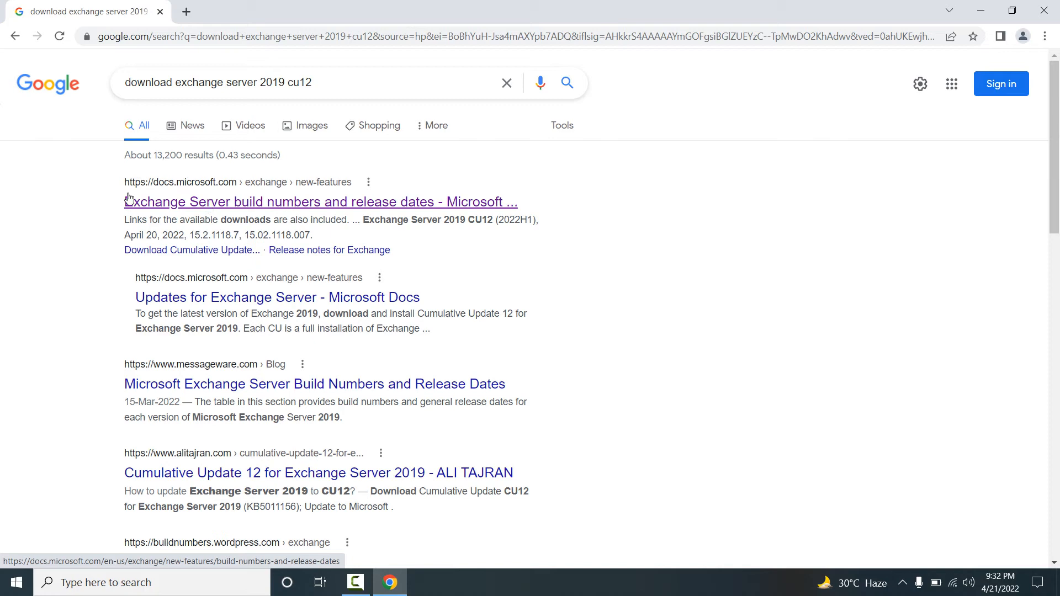
{"action": "mouse_move", "coordinate": [153, 196]}
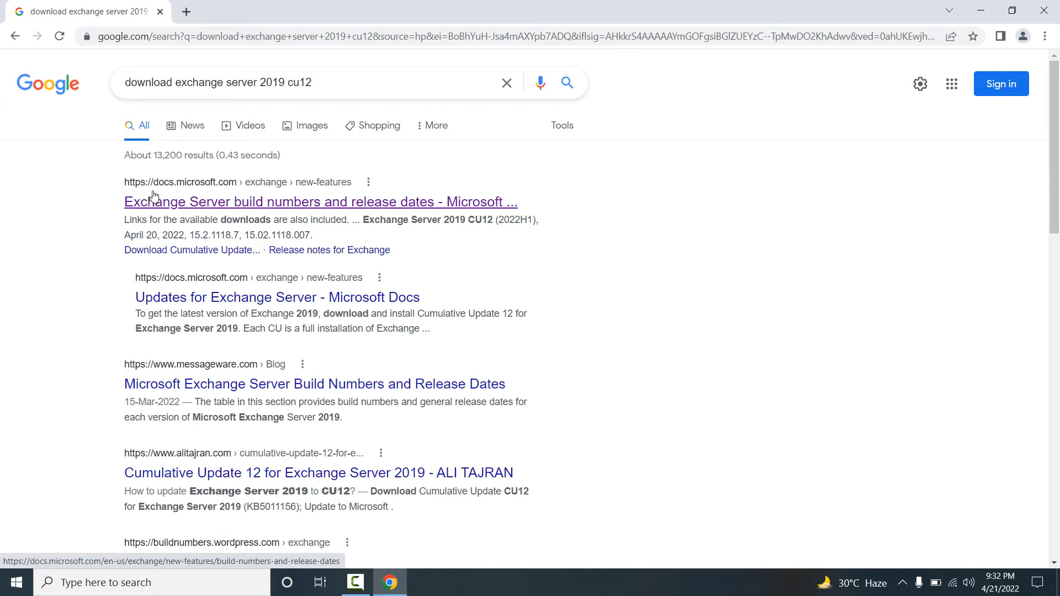
{"action": "mouse_move", "coordinate": [228, 196]}
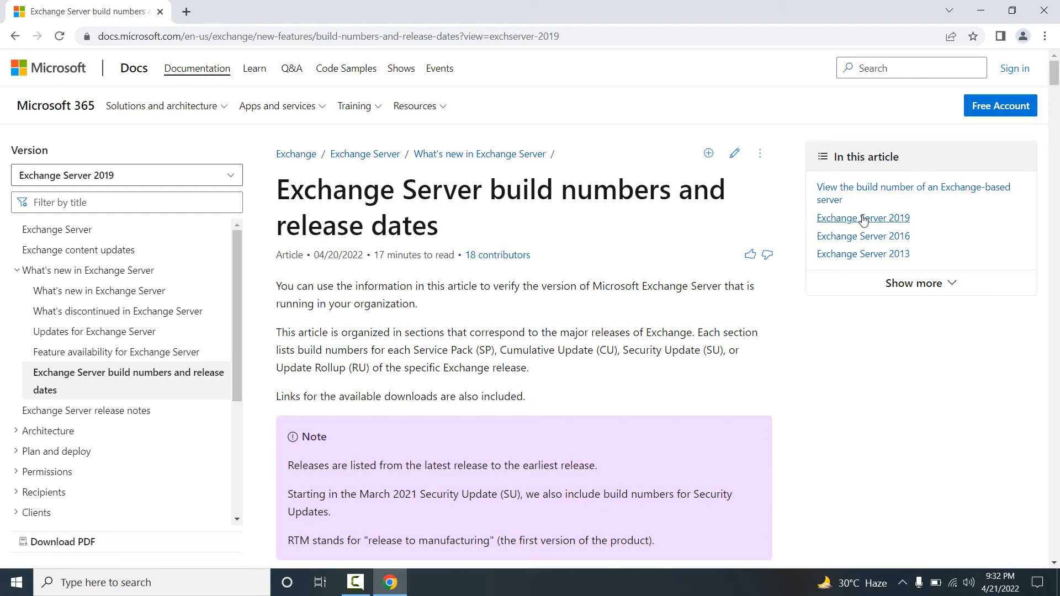
{"action": "mouse_move", "coordinate": [863, 217]}
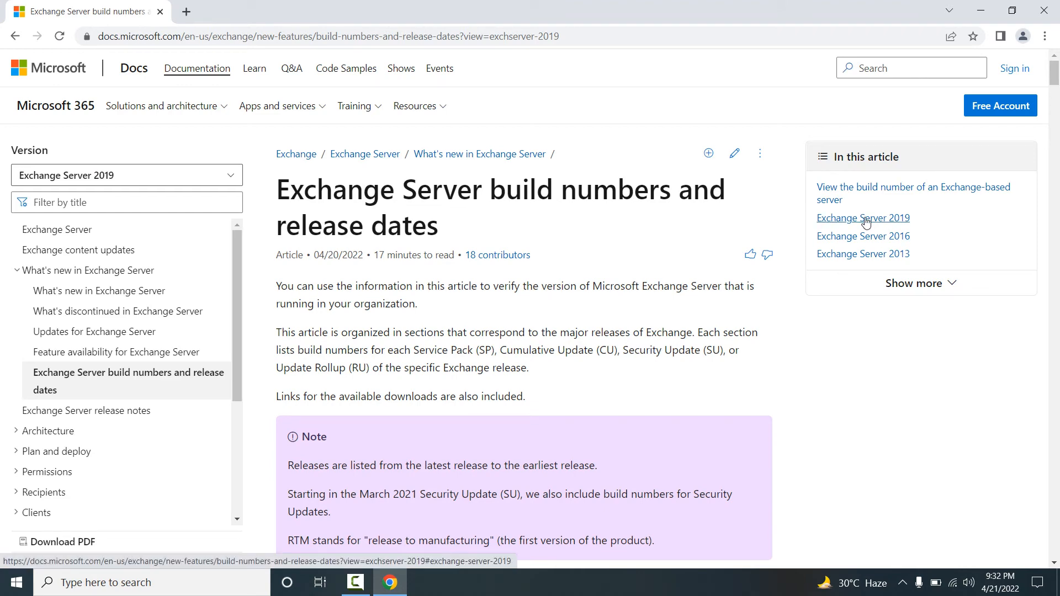
Step: Jump to the Exchange Server 2019 build-numbers section listing CU12 (2022H1) as newest
{"action": "left_click", "coordinate": [862, 217]}
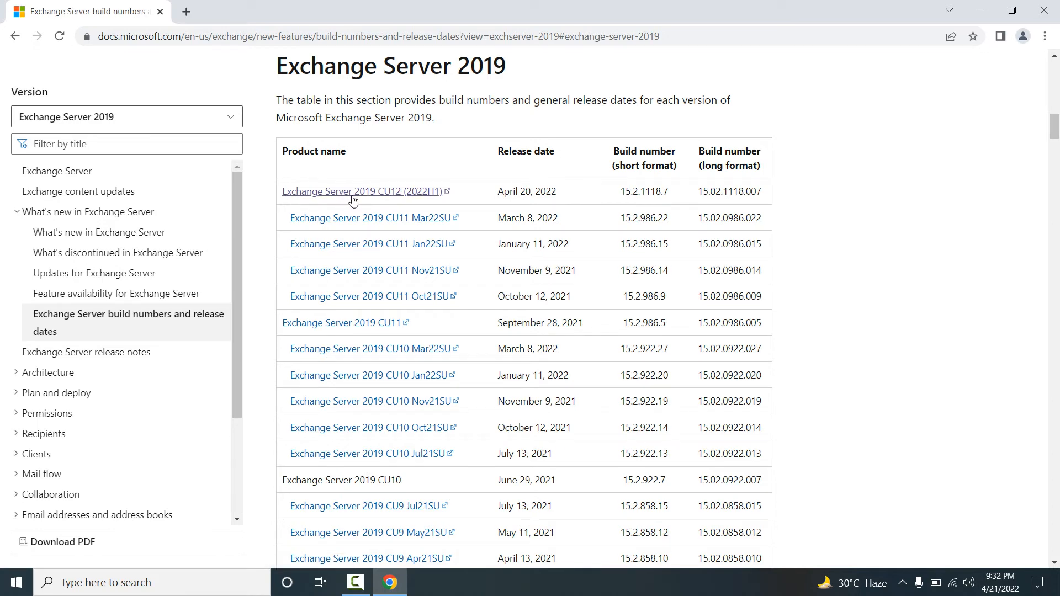
{"action": "mouse_move", "coordinate": [392, 208]}
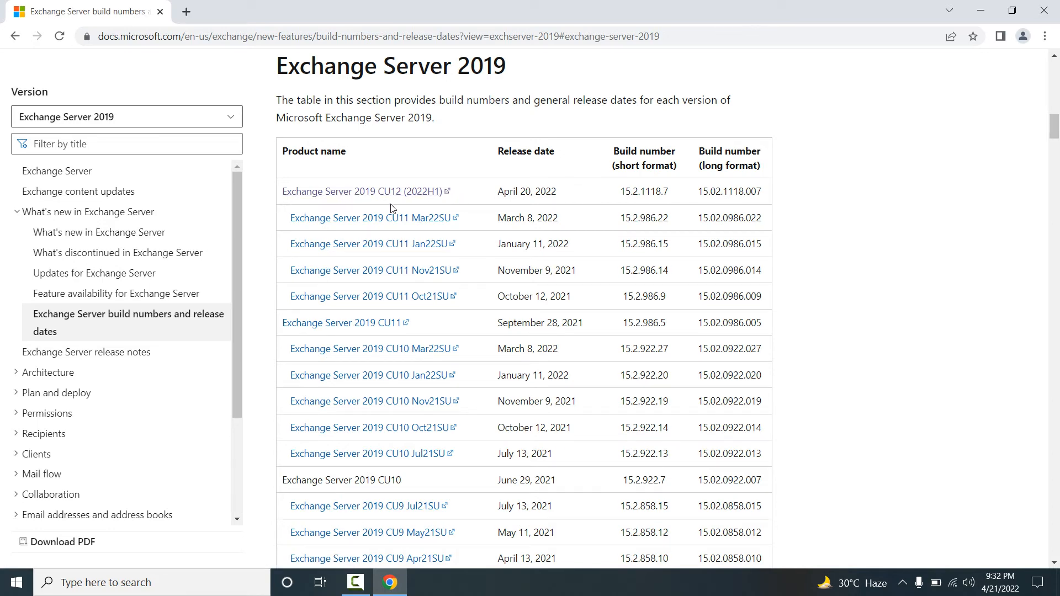
{"action": "mouse_move", "coordinate": [534, 167]}
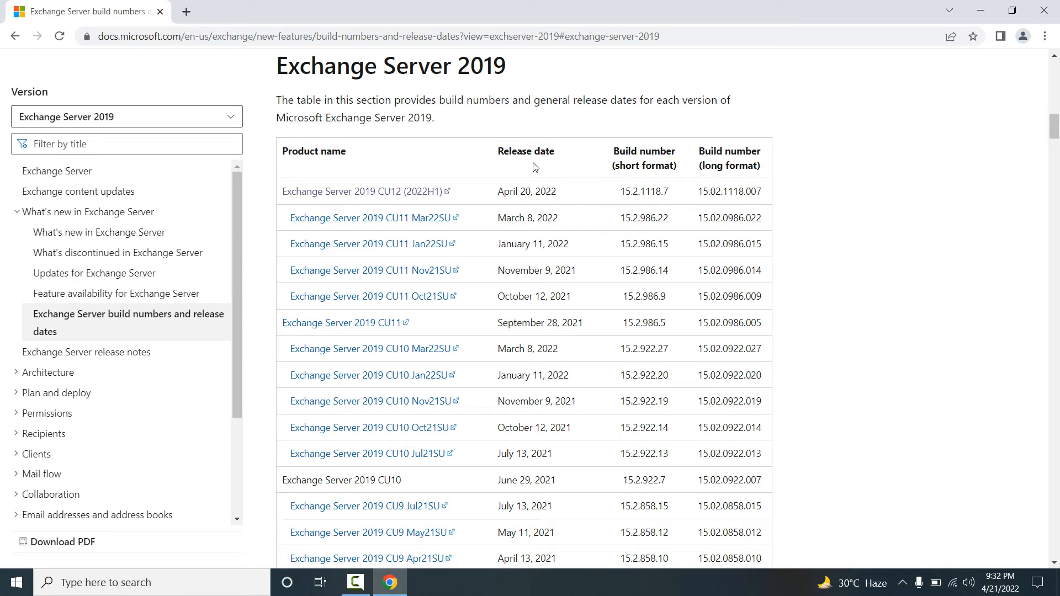
{"action": "mouse_move", "coordinate": [540, 204]}
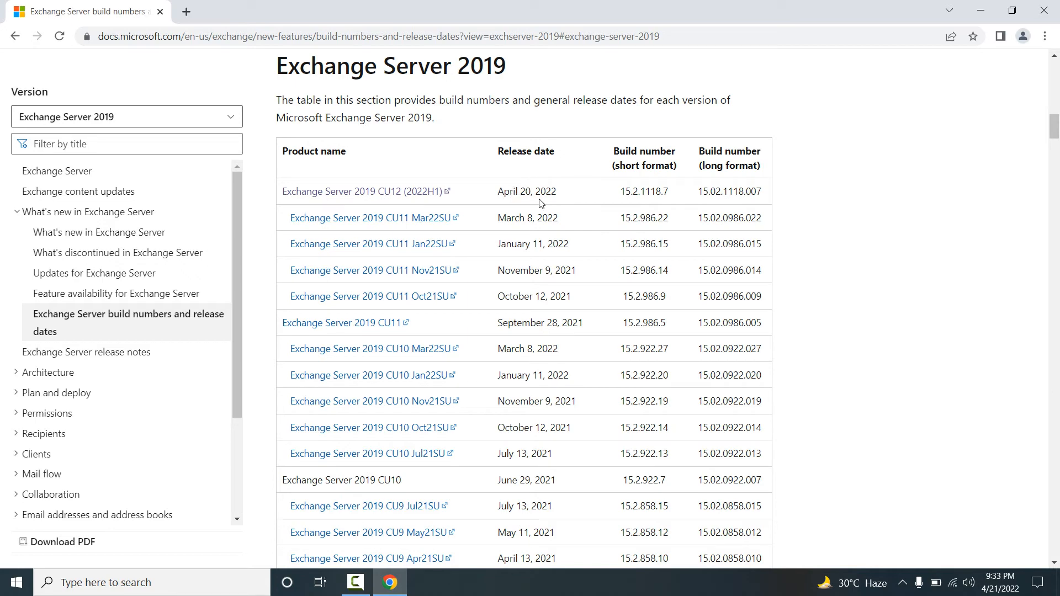
{"action": "mouse_move", "coordinate": [554, 202]}
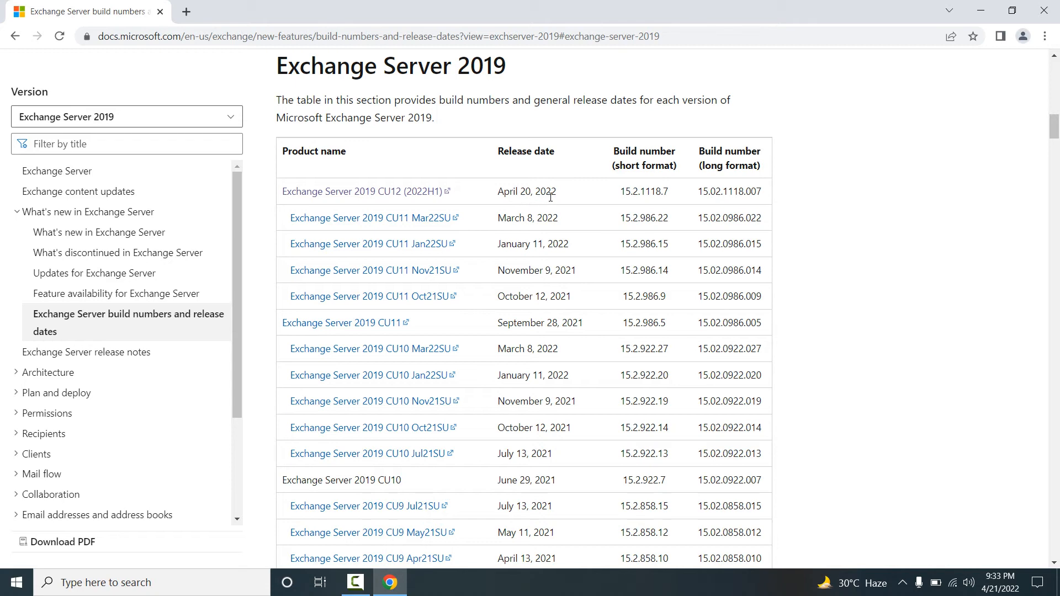
{"action": "mouse_move", "coordinate": [641, 185]}
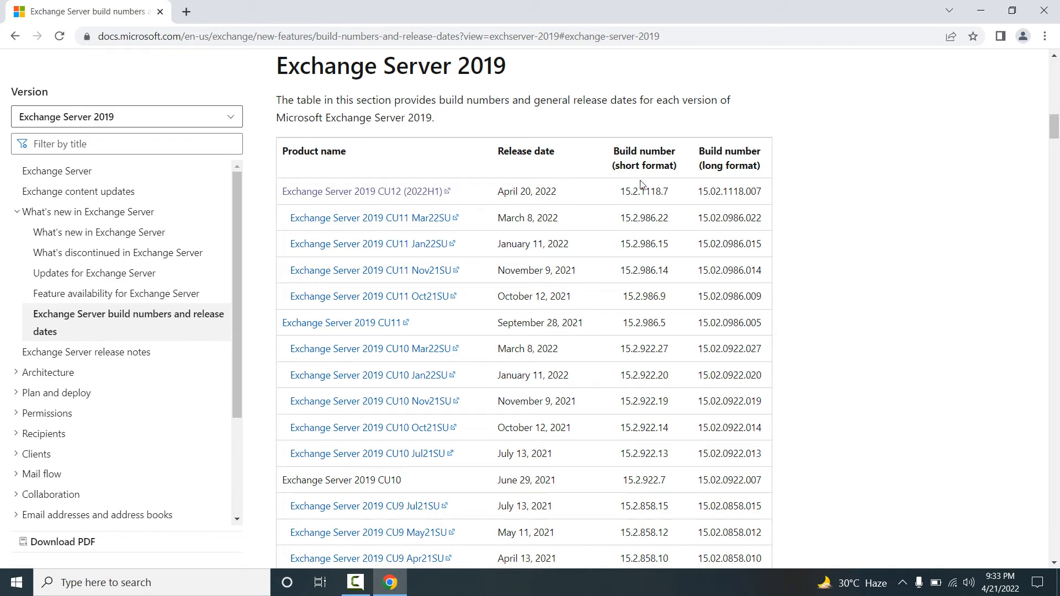
{"action": "mouse_move", "coordinate": [633, 202]}
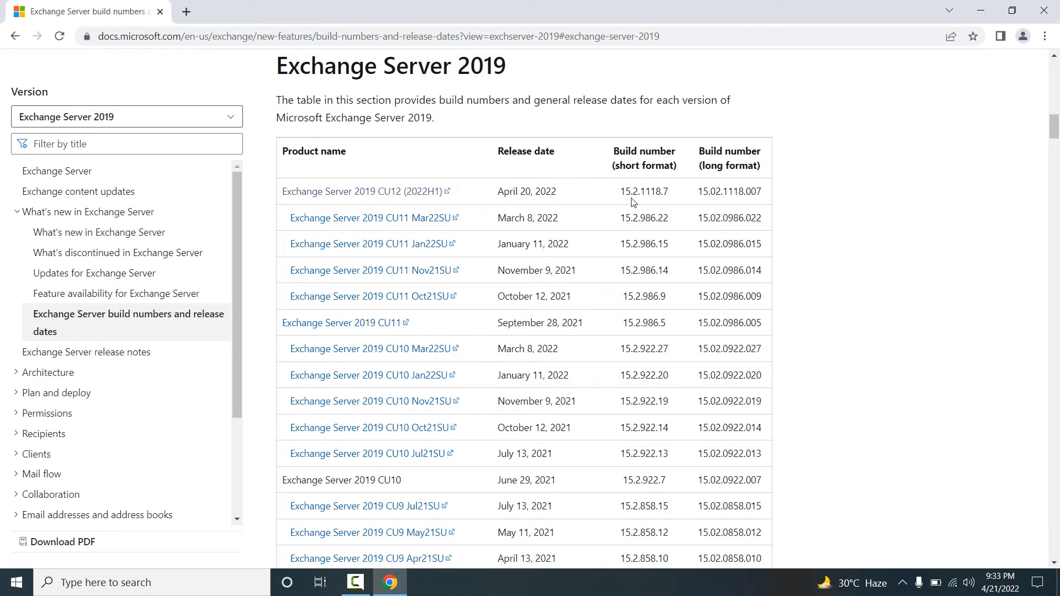
{"action": "mouse_move", "coordinate": [660, 202]}
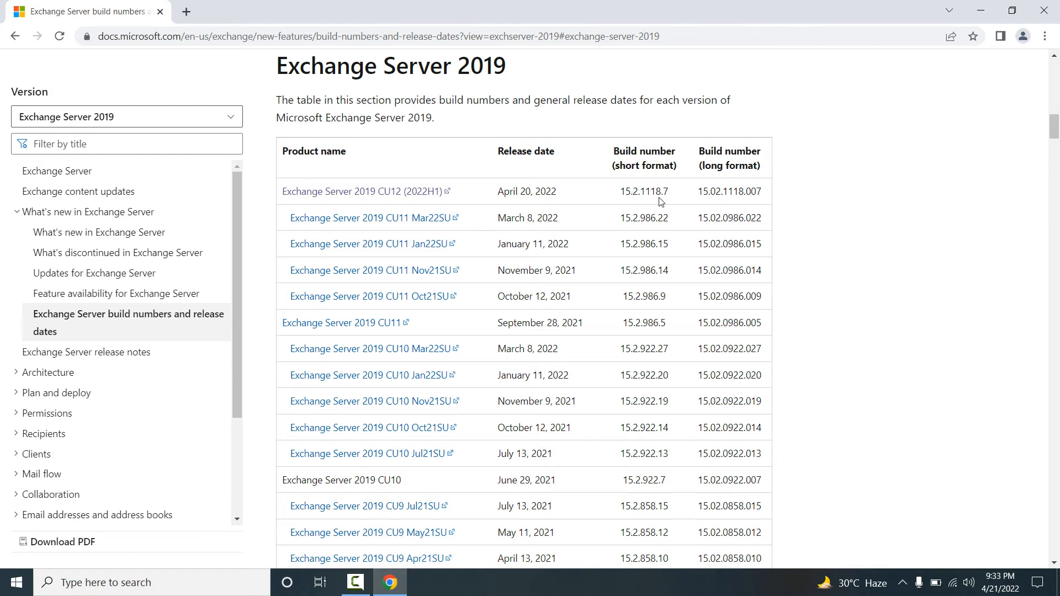
{"action": "mouse_move", "coordinate": [344, 183]}
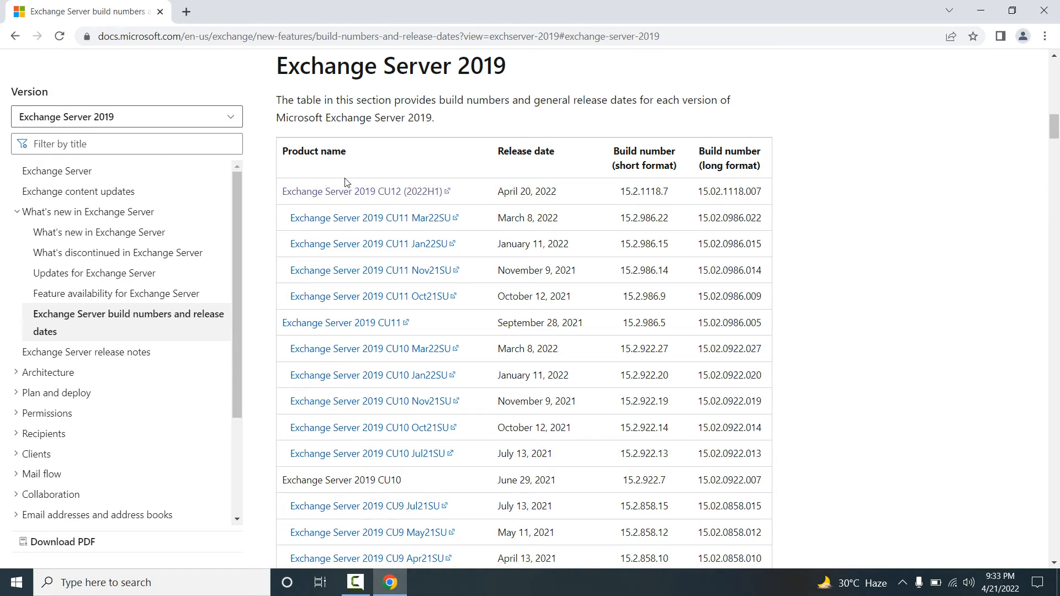
{"action": "mouse_move", "coordinate": [336, 194]}
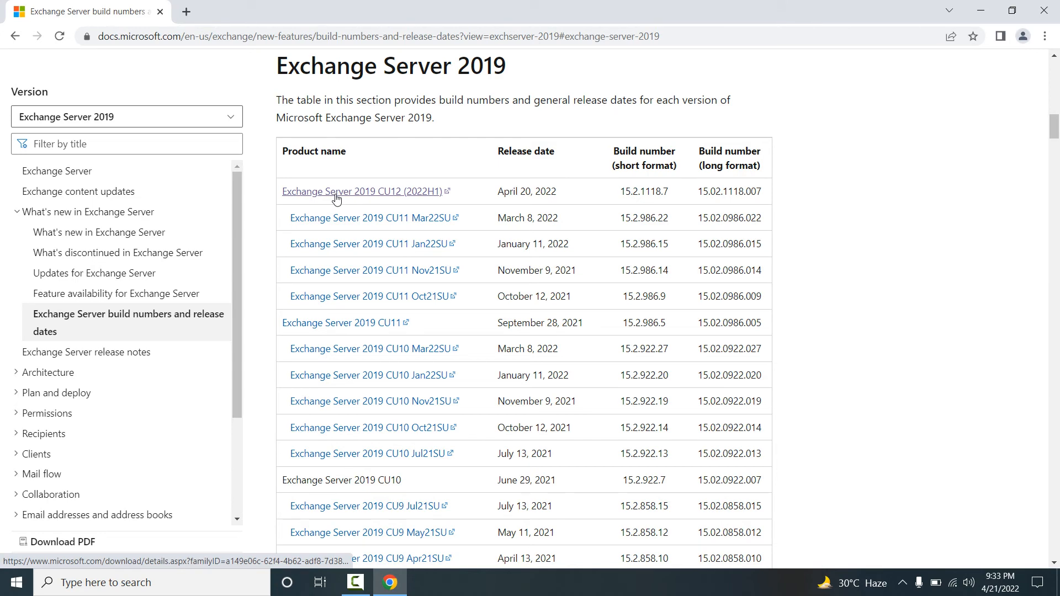
Step: Go to the Exchange Server 2019 CU12 Download Center page and start the 5.8 GB ISO download
{"action": "left_click", "coordinate": [363, 192]}
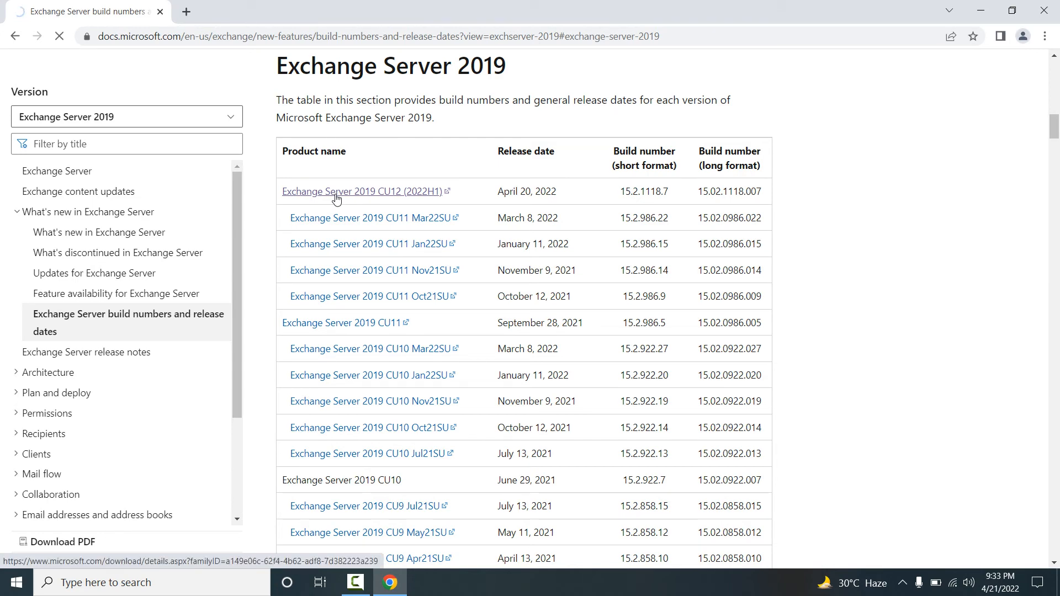
{"action": "left_click", "coordinate": [359, 191]}
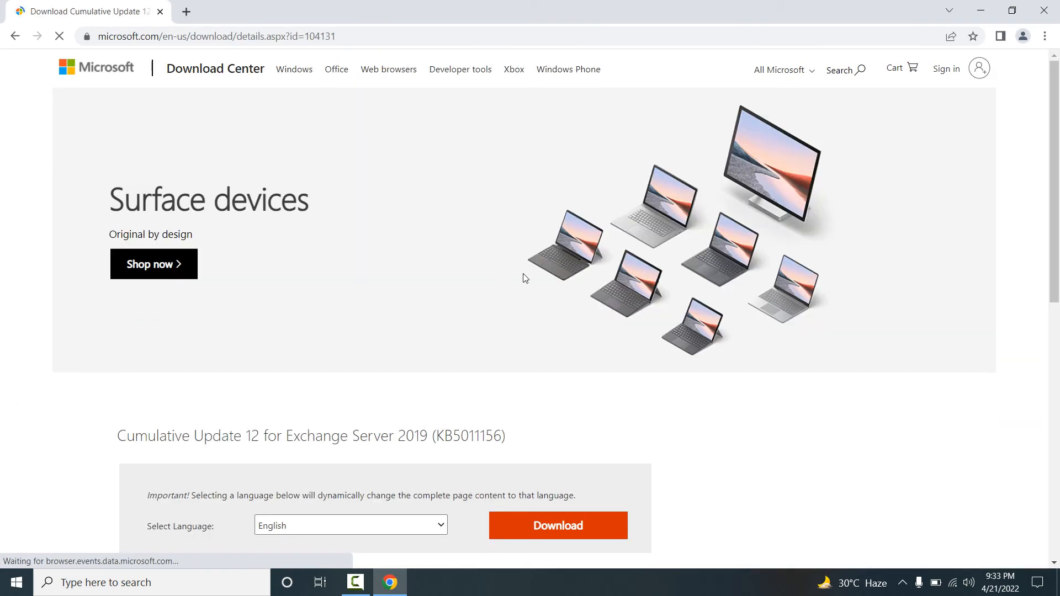
{"action": "scroll", "scroll_direction": "down", "scroll_amount": 3}
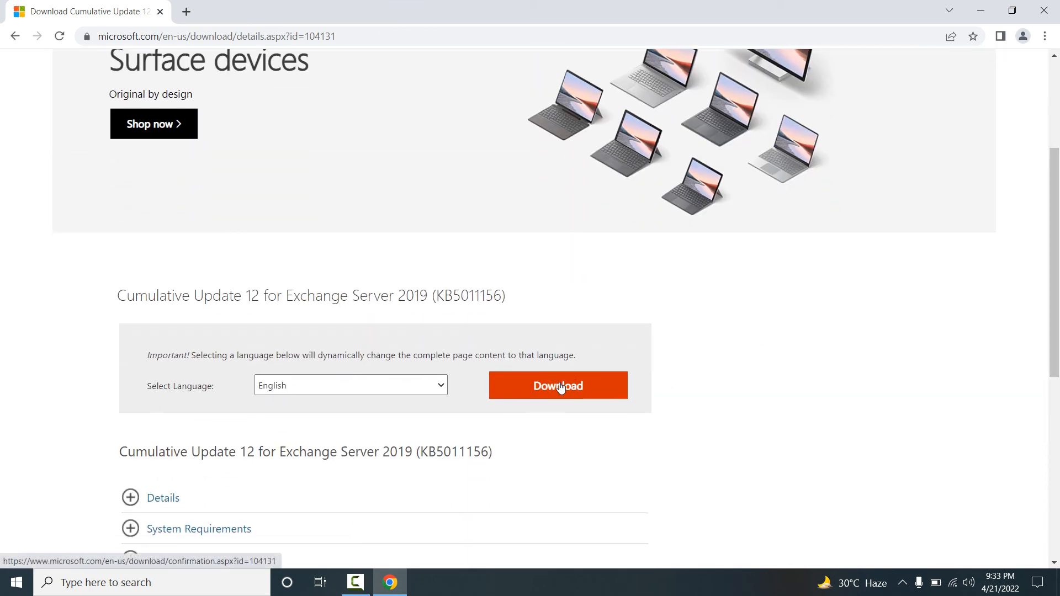
{"action": "left_click", "coordinate": [557, 385]}
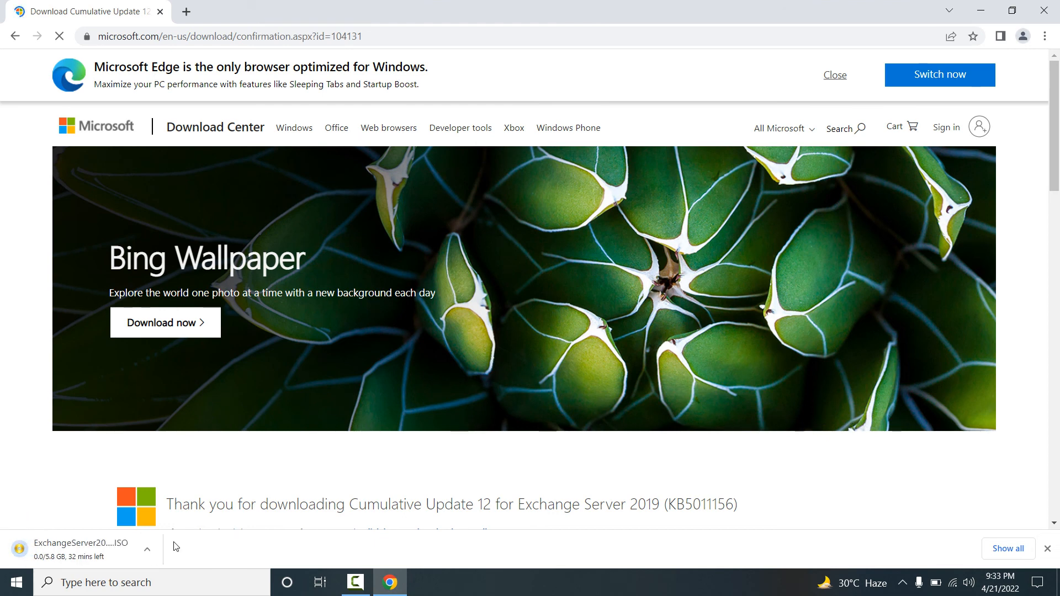
{"action": "mouse_move", "coordinate": [152, 510]}
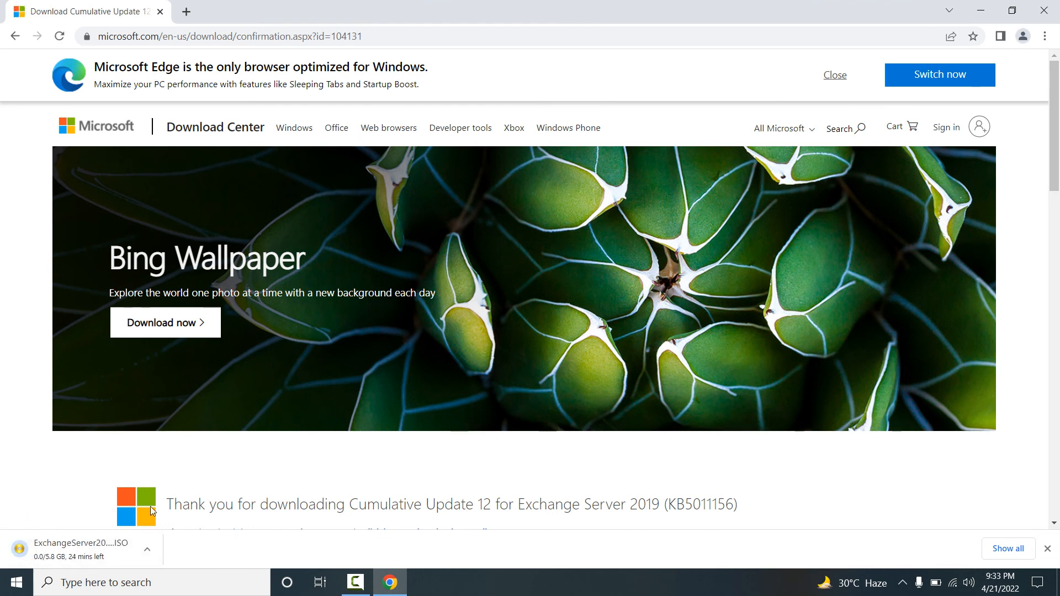
{"action": "mouse_move", "coordinate": [220, 467]}
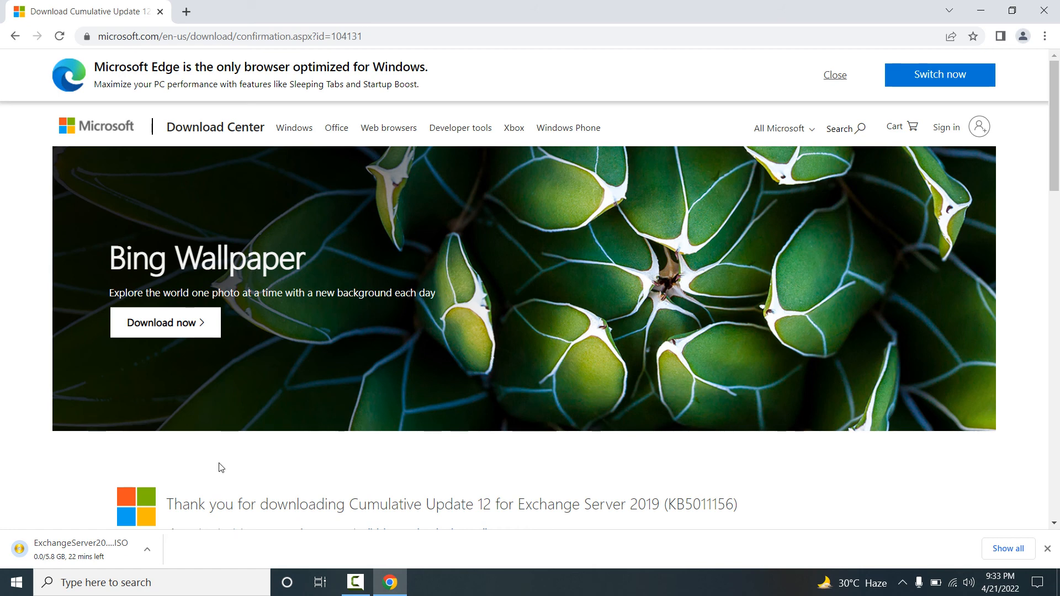
{"action": "mouse_move", "coordinate": [235, 466]}
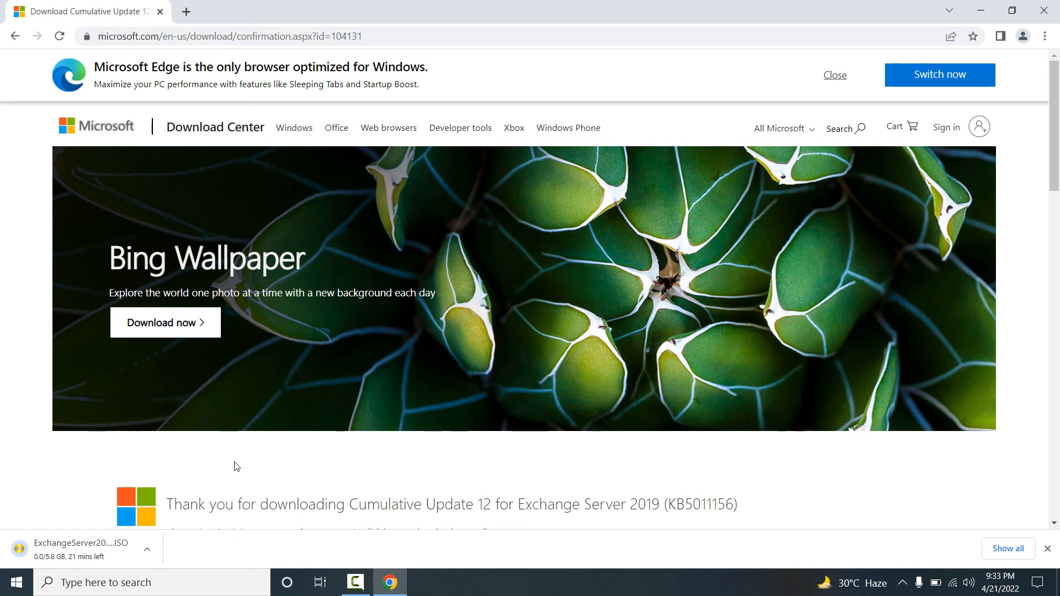